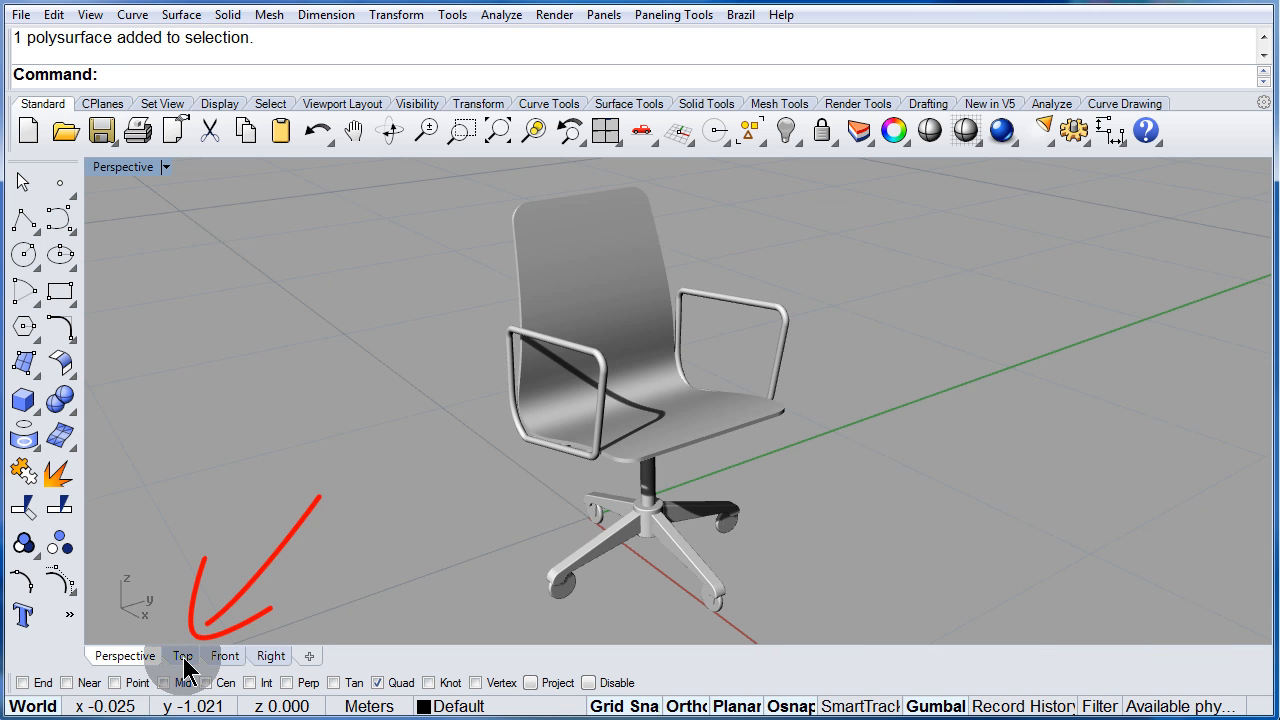
Maximize the Top viewport in place of the perspective view of the chair
click(182, 656)
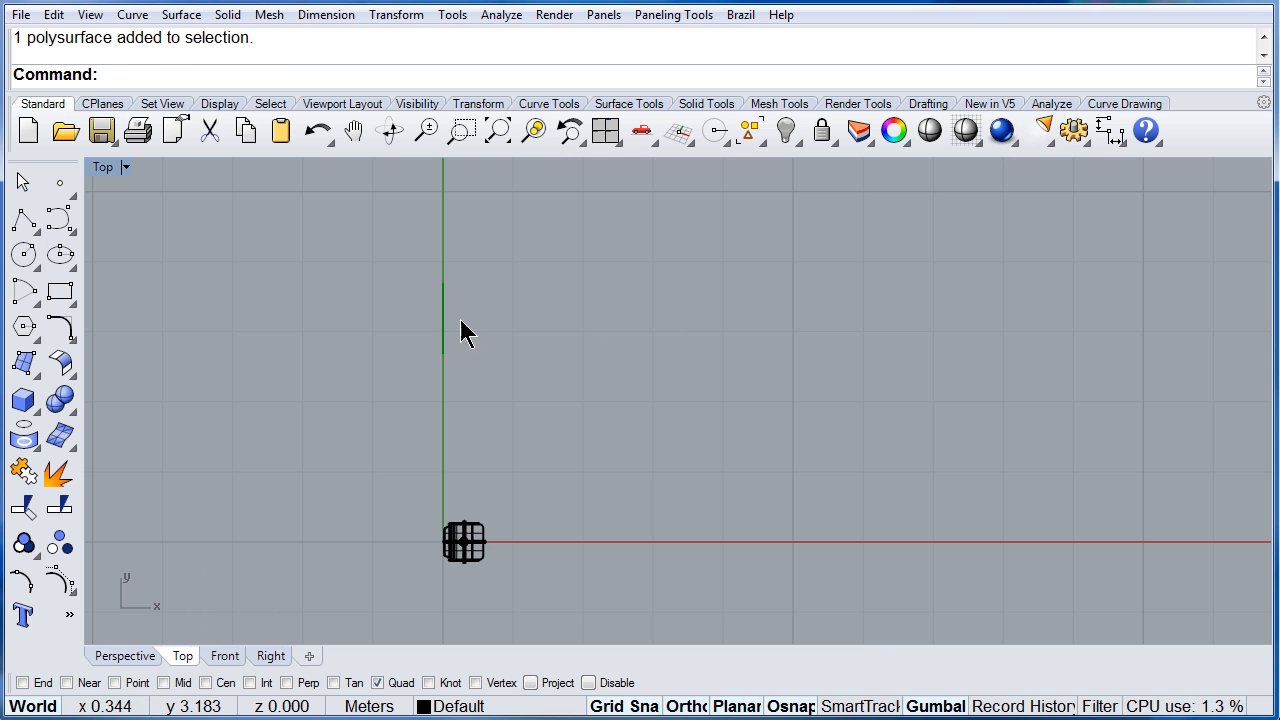
mouse_move(258, 308)
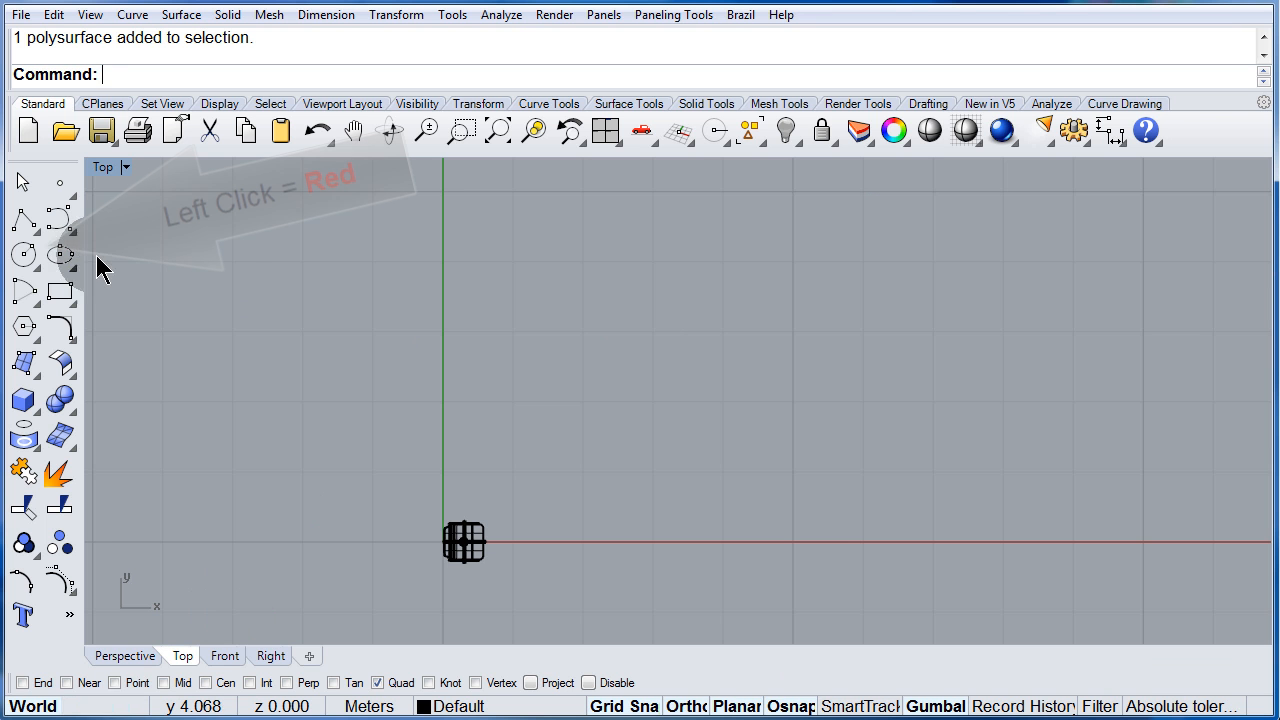
mouse_move(22, 252)
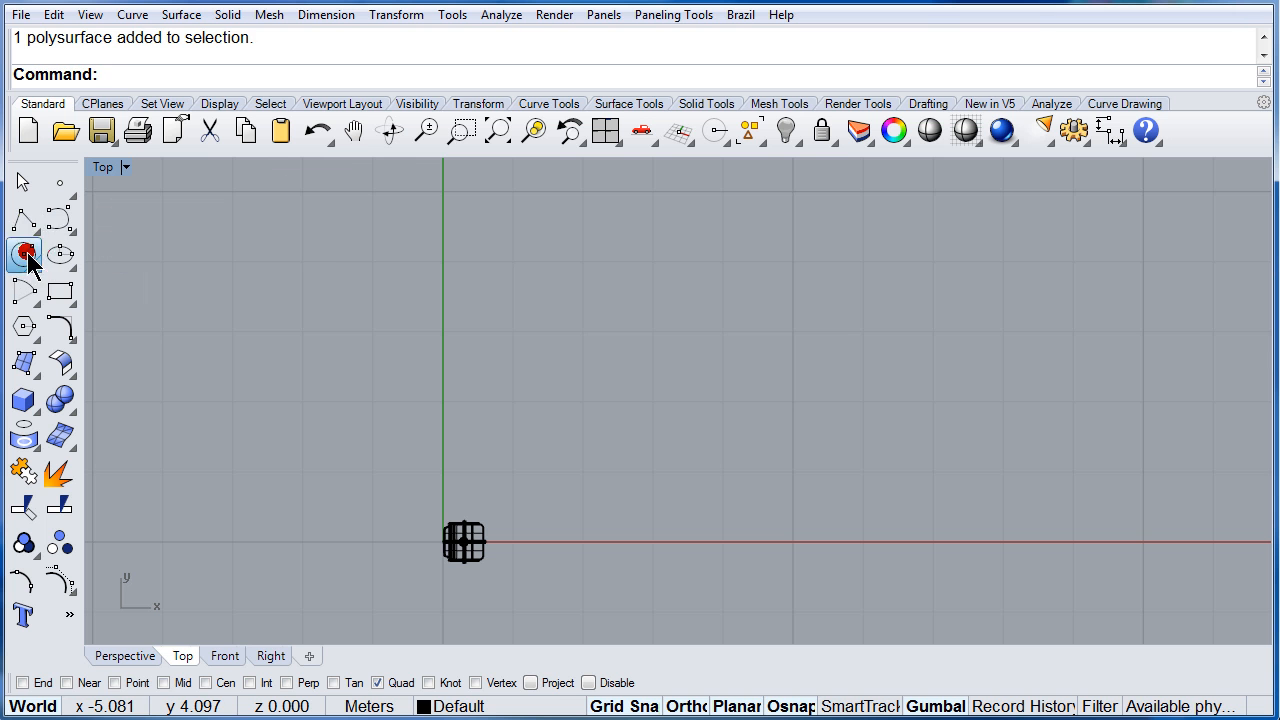
Draw a large circle up and to the right of the origin with Circle: center, radius
click(24, 252)
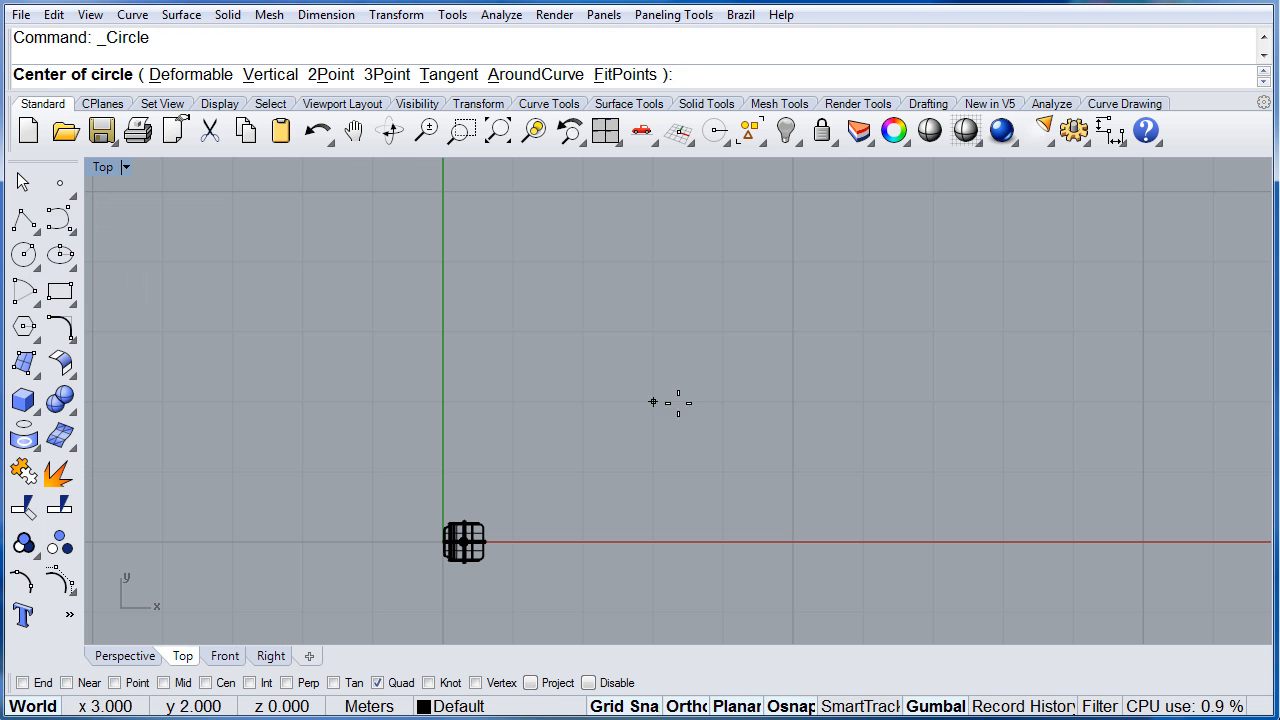
mouse_move(788, 332)
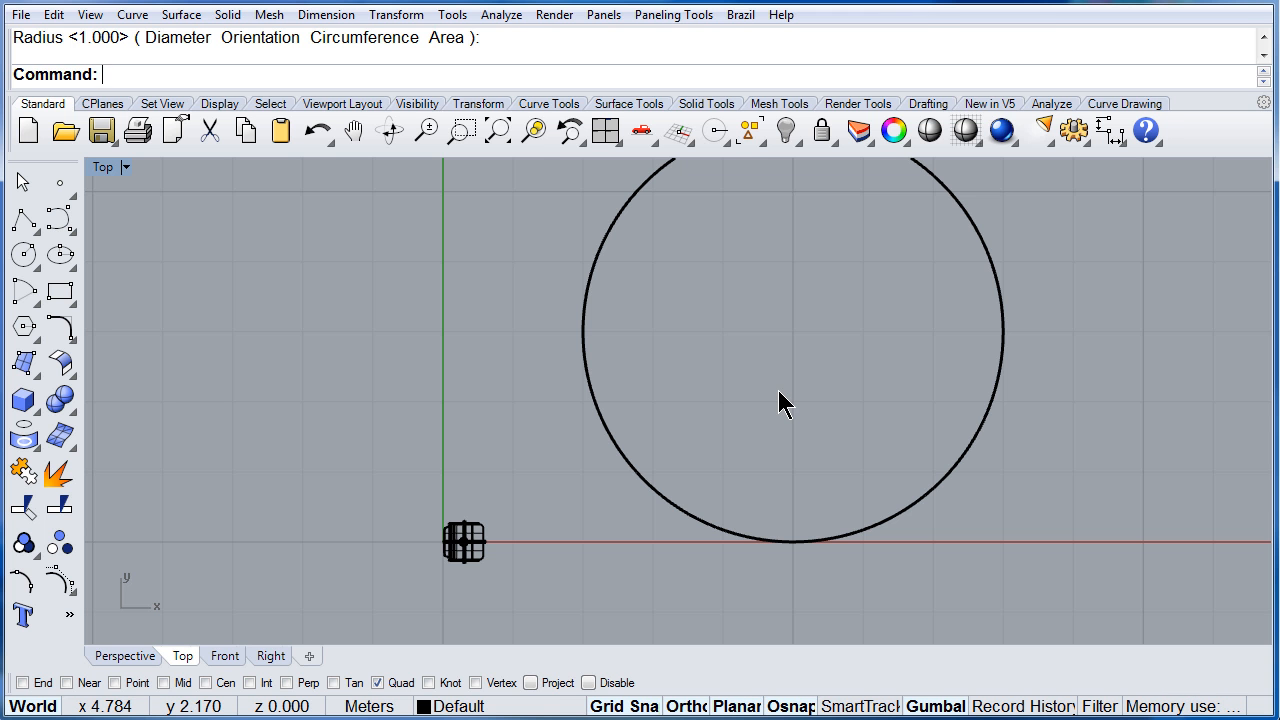
mouse_move(24, 252)
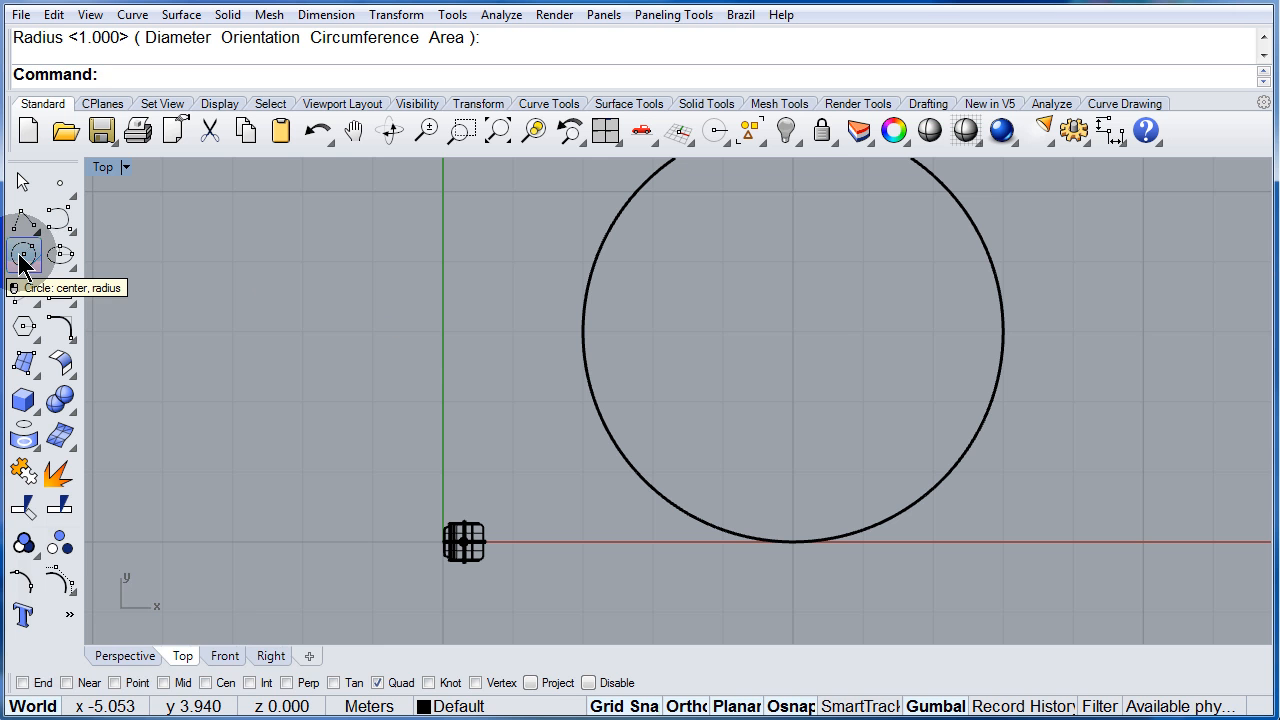
Repeat Circle and draw a smaller circle sharing the big circle's center
key(space)
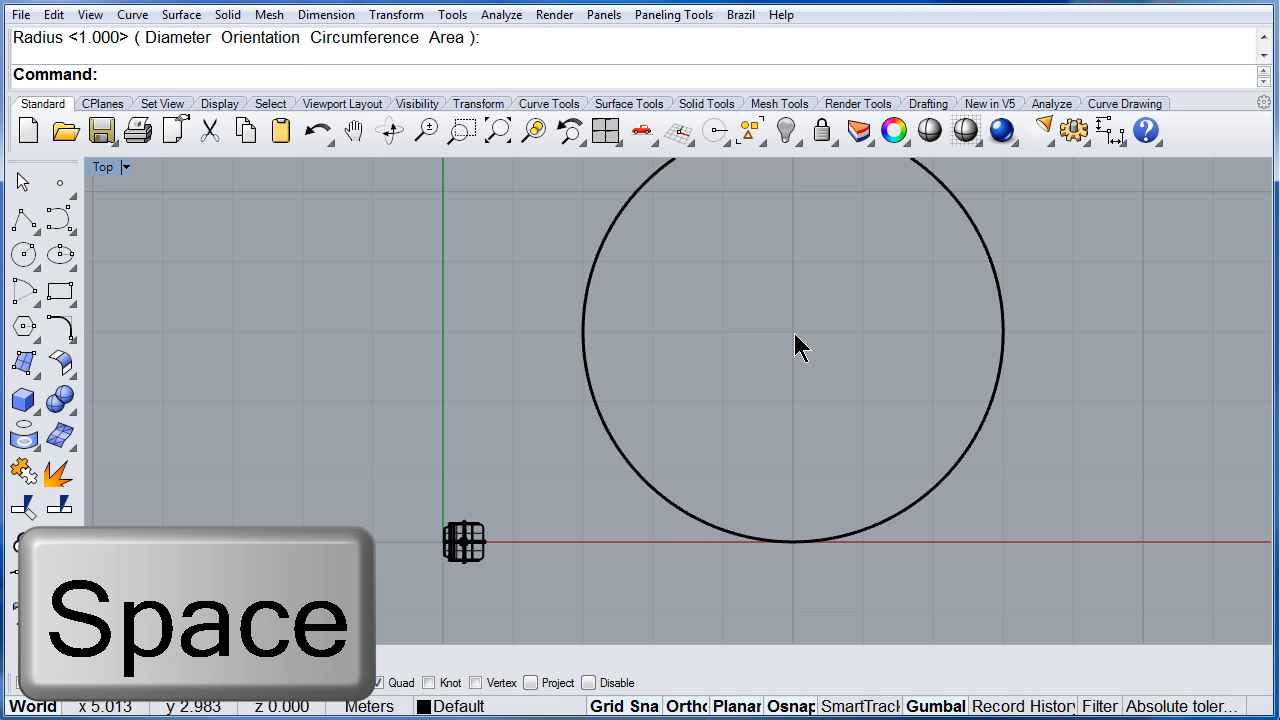
key(space)
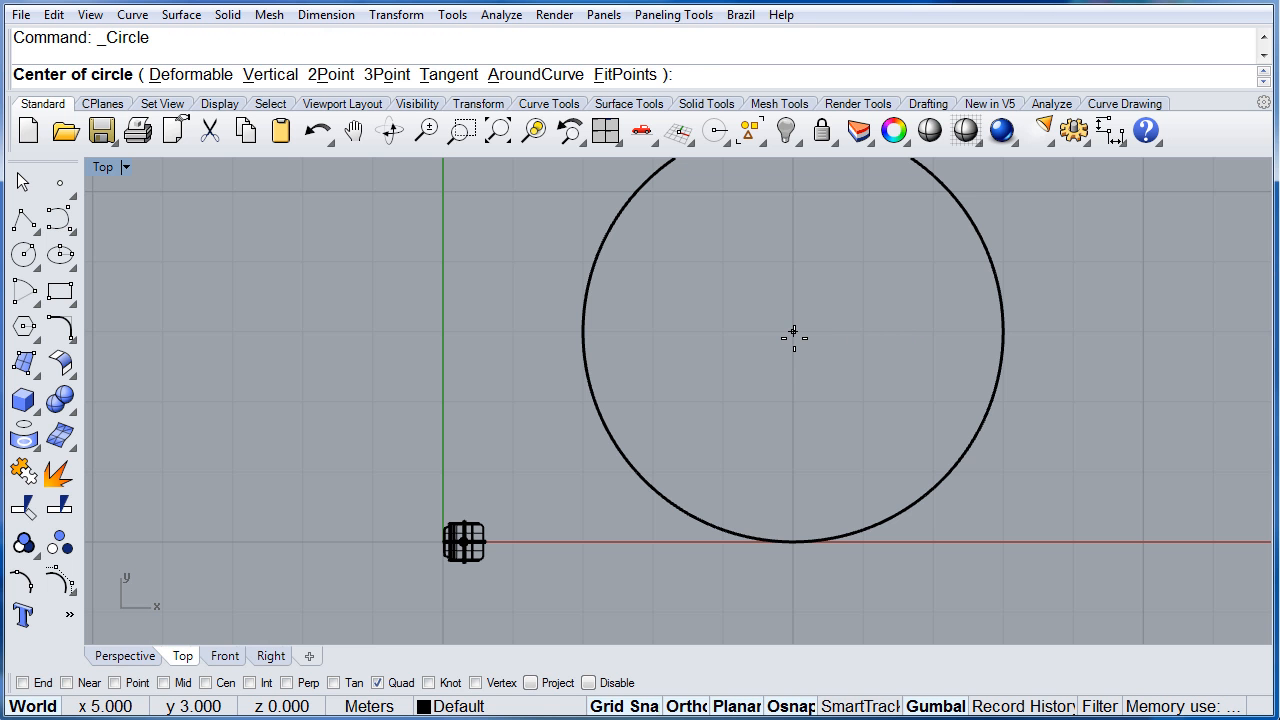
click(792, 332)
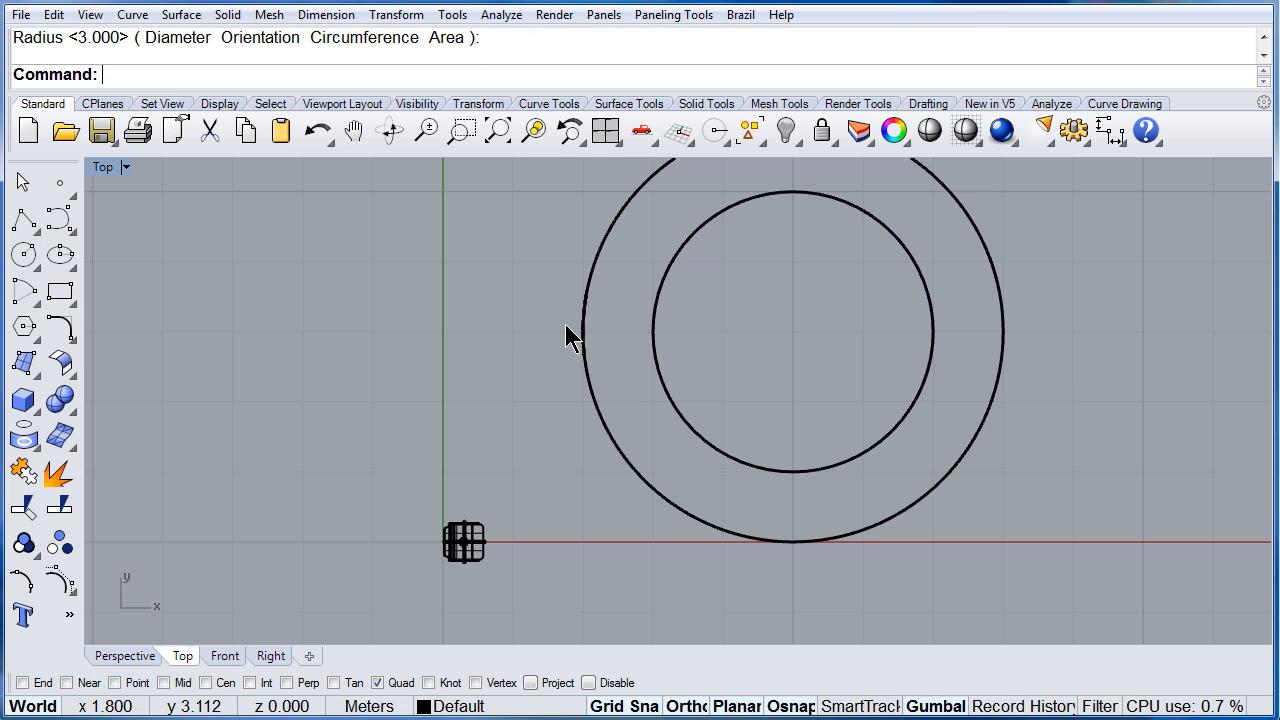
mouse_move(800, 348)
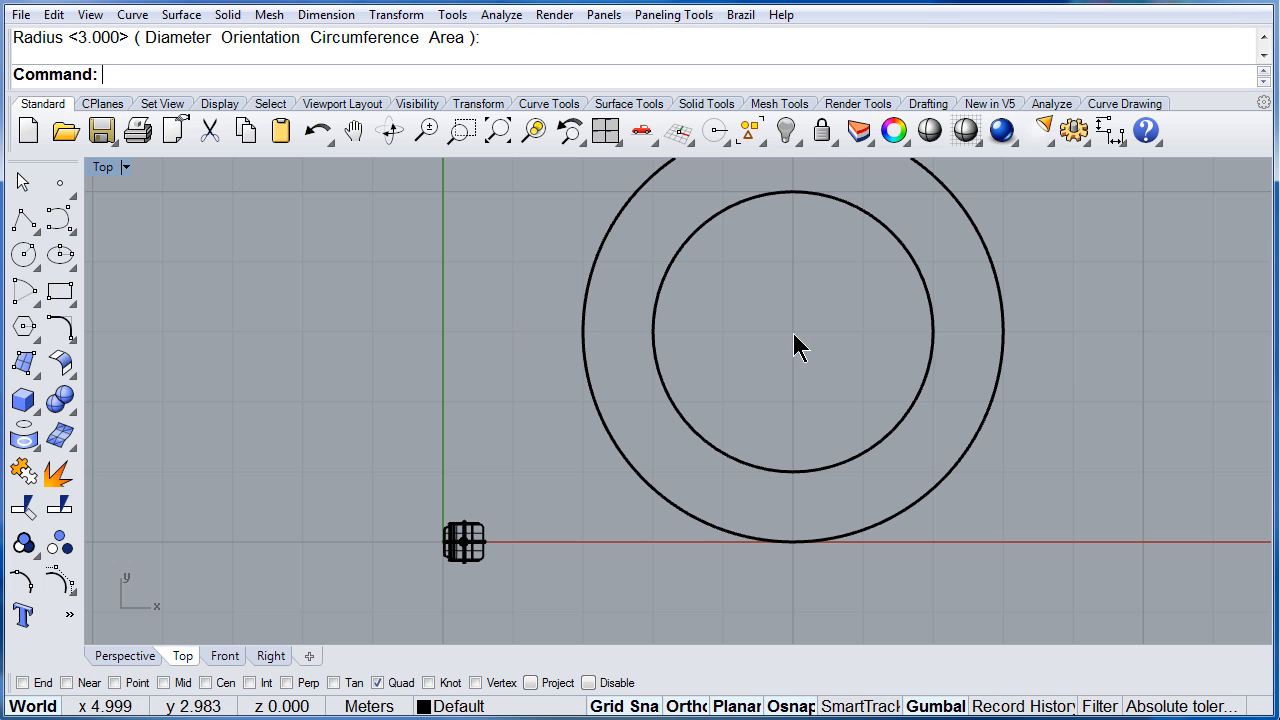
Draw a third, smallest concentric circle and a separate circle left of the origin
key(enter)
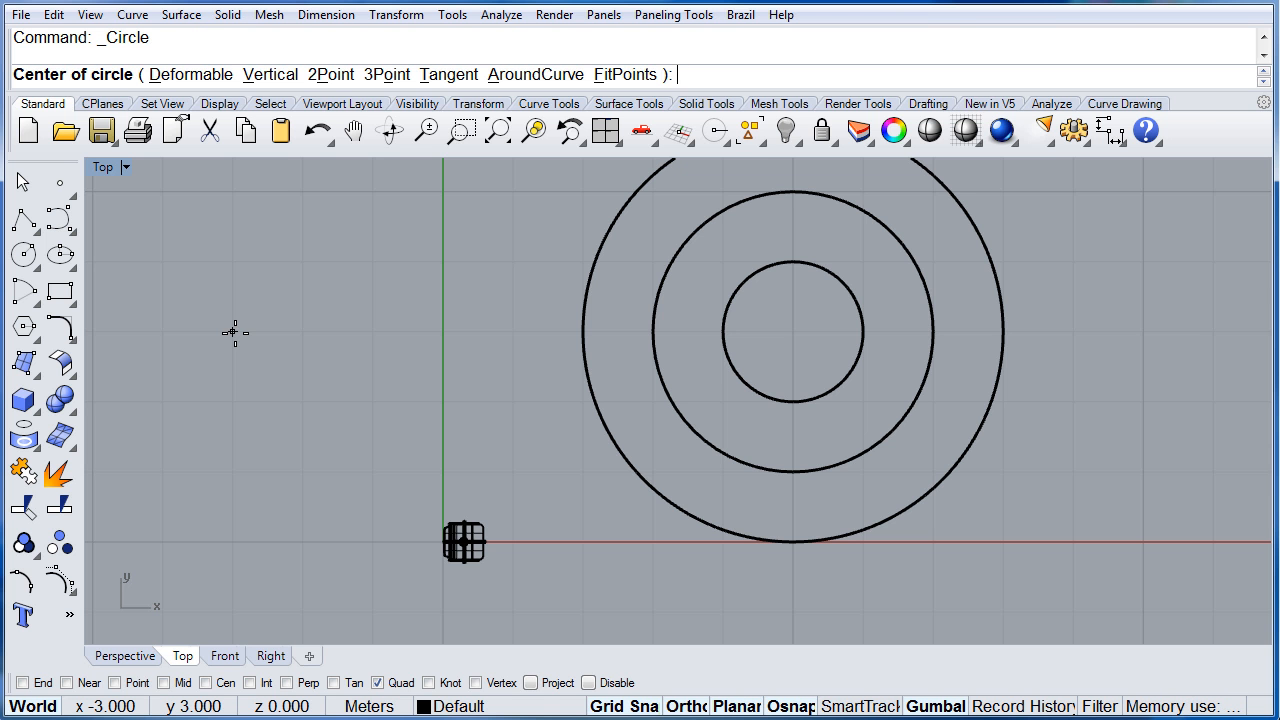
click(232, 332)
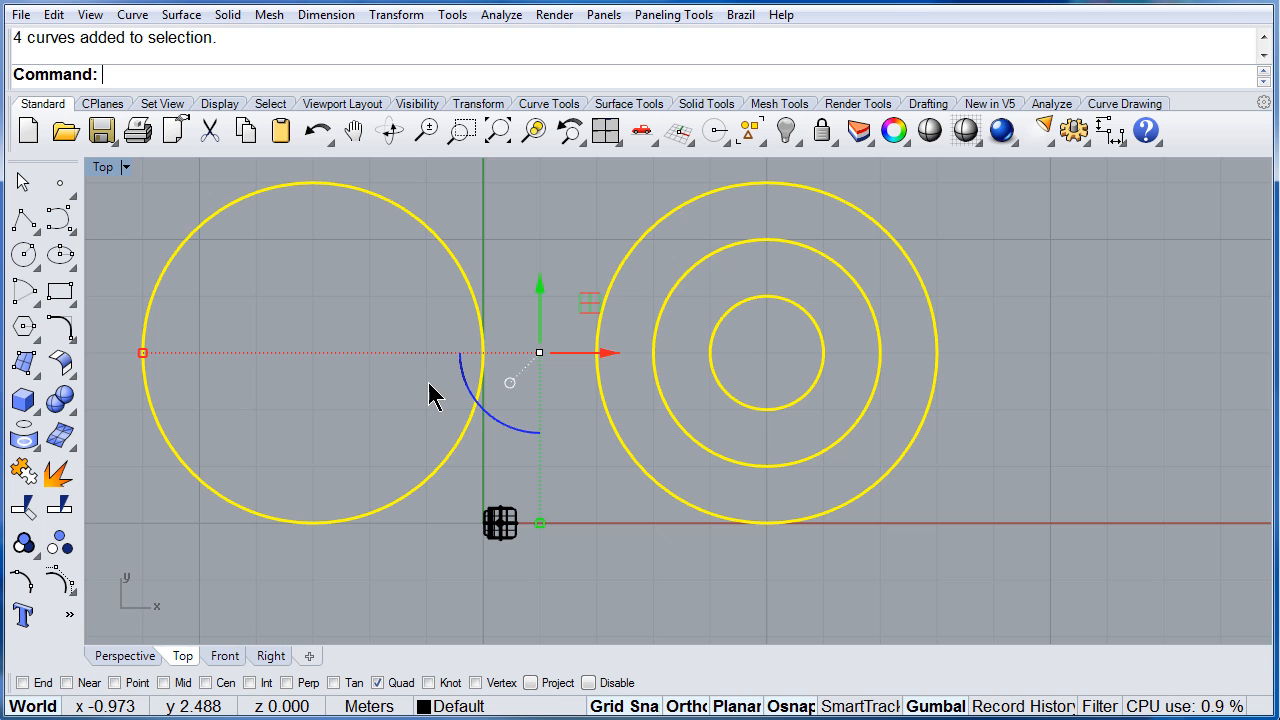
Delete all four selected circles, leaving the Top view empty
key(Delete)
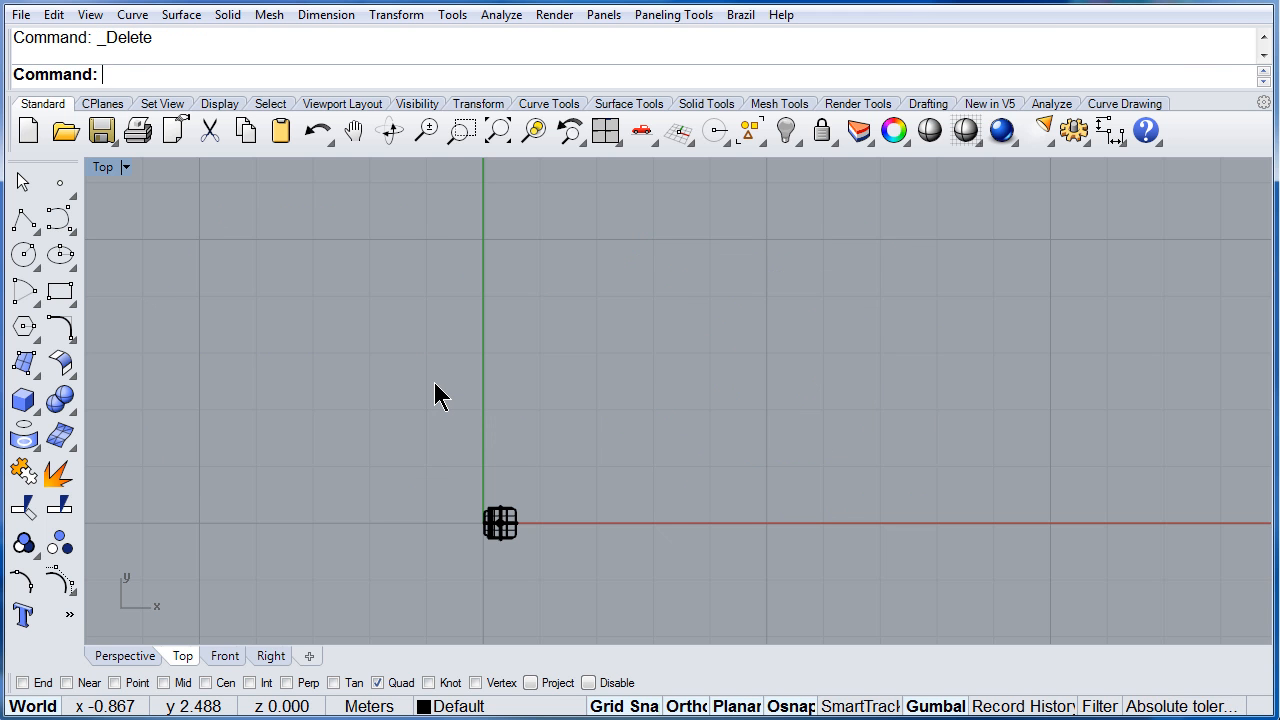
mouse_move(420, 388)
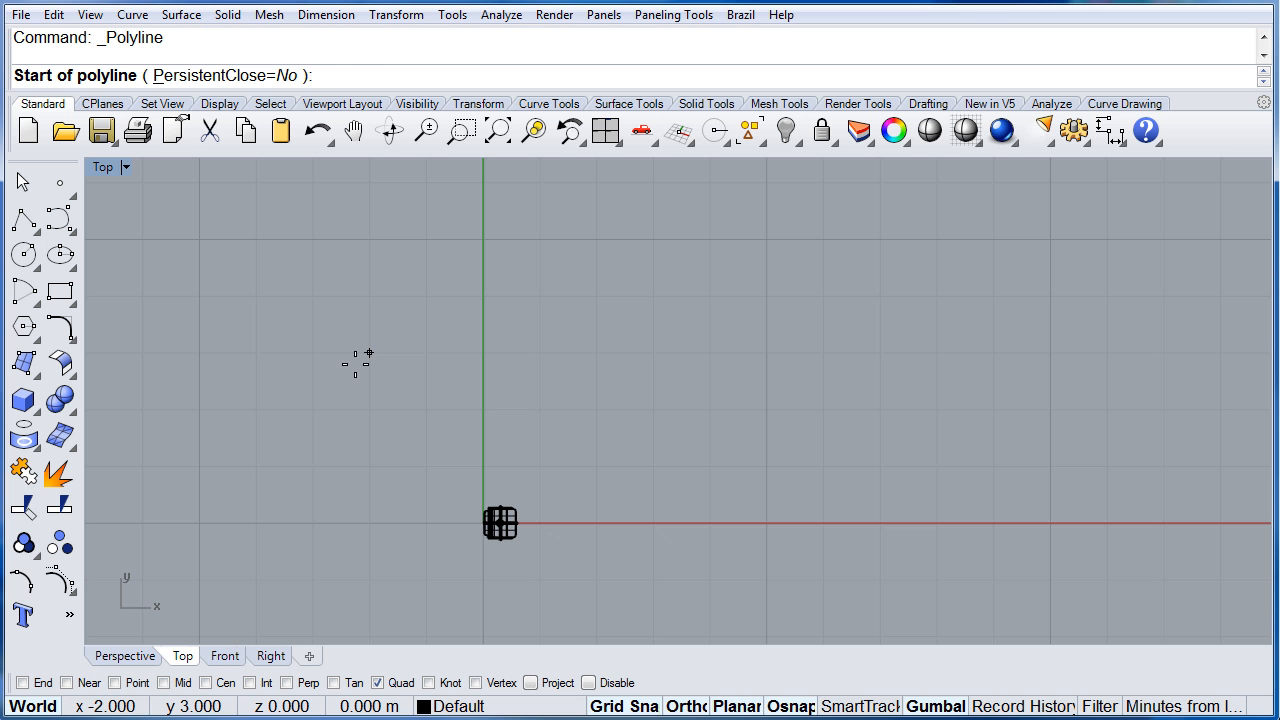
mouse_move(316, 404)
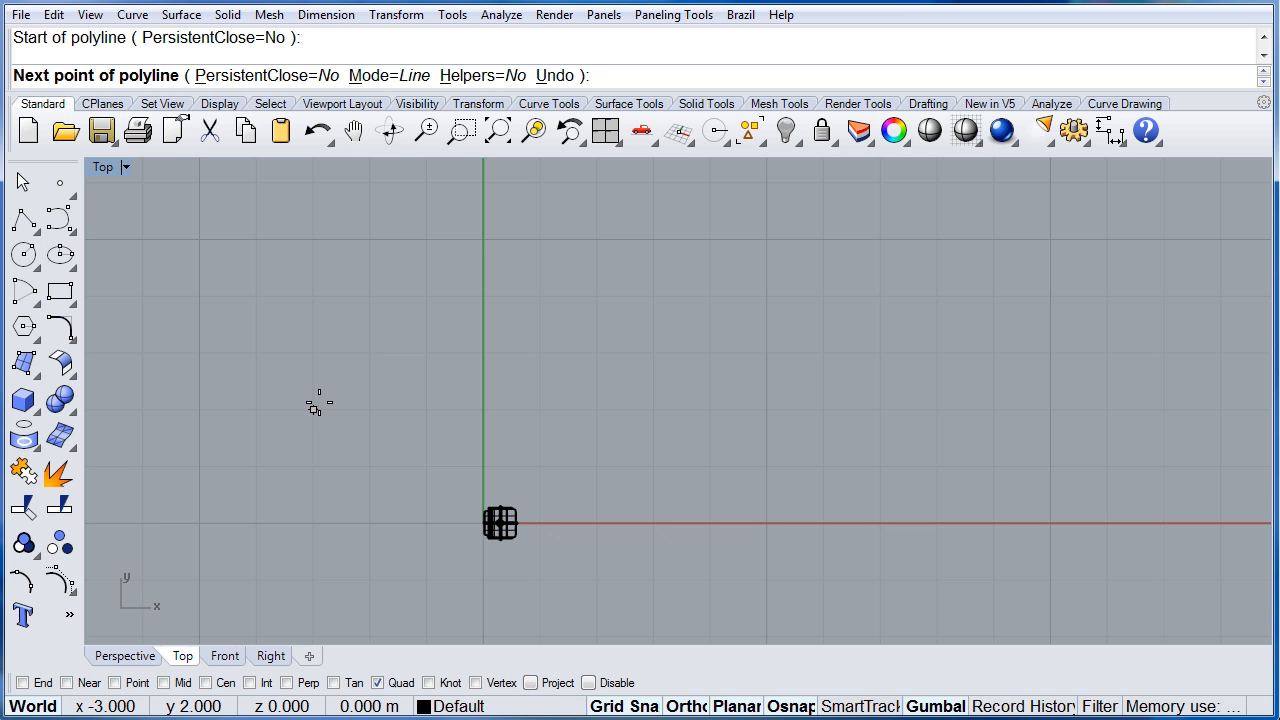
Draw an open two-segment polyline, rising then level, and view it beside the chair in perspective
click(312, 408)
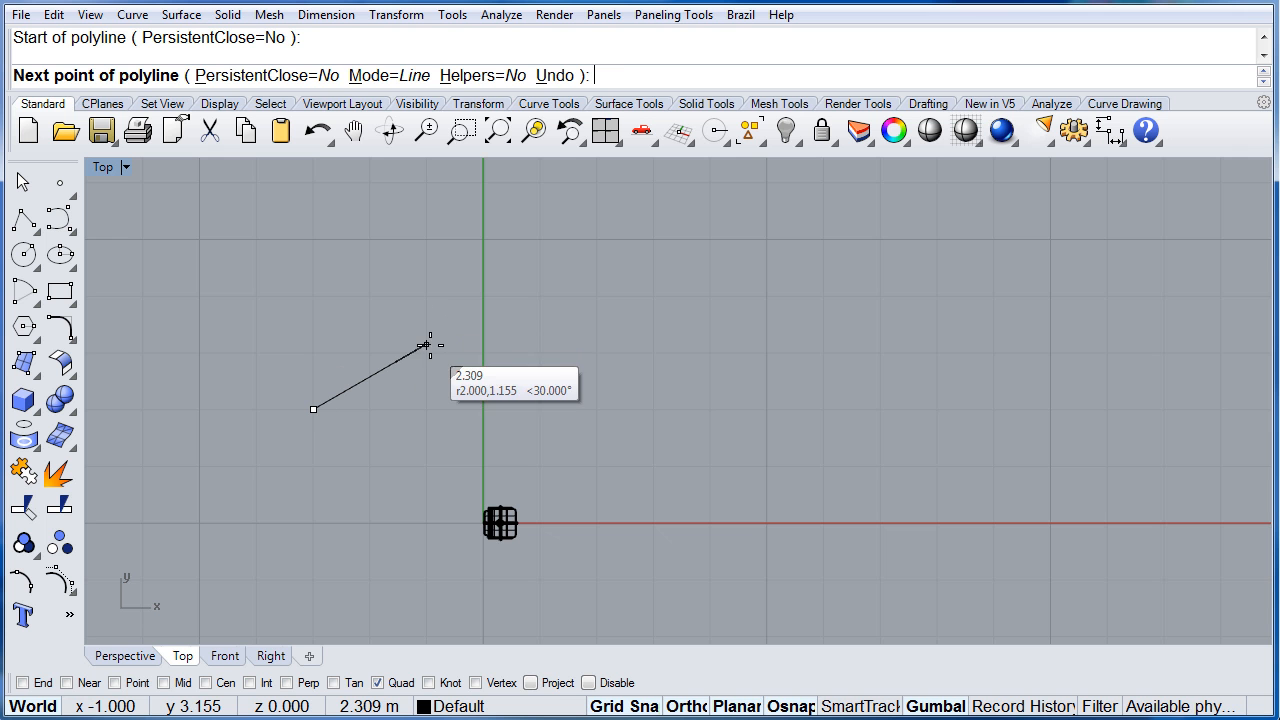
click(430, 344)
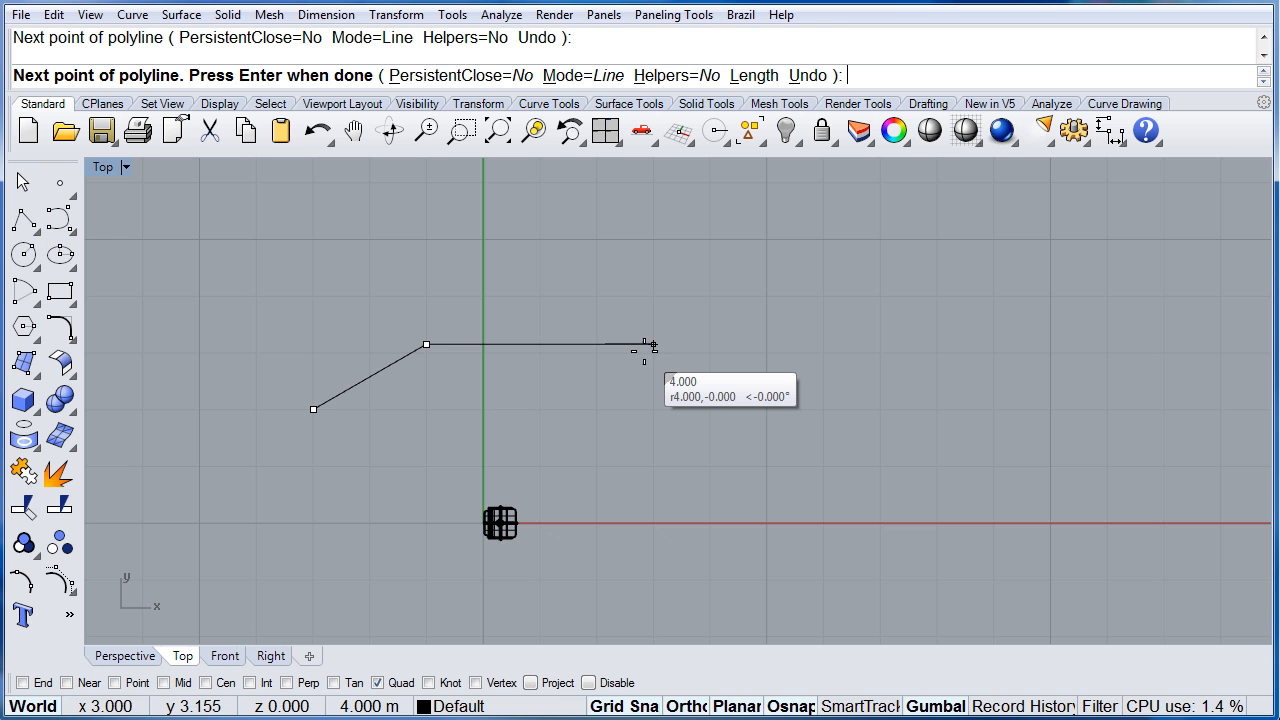
click(656, 344)
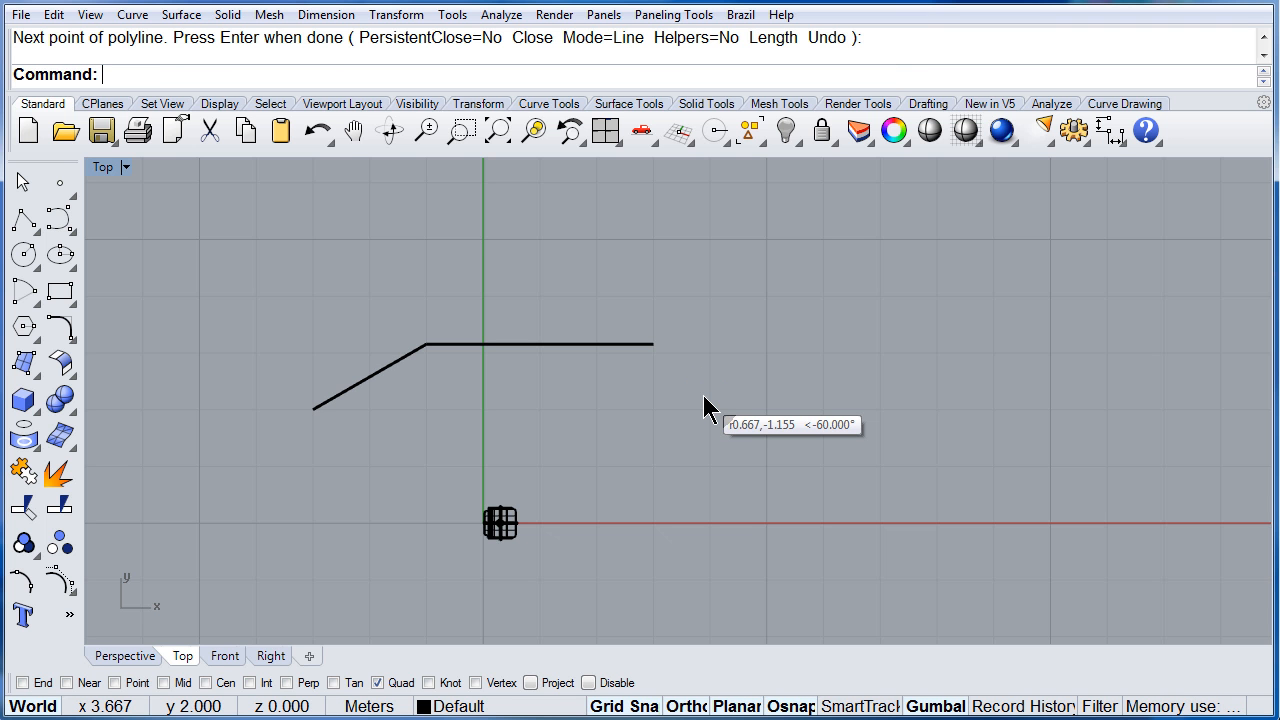
click(124, 656)
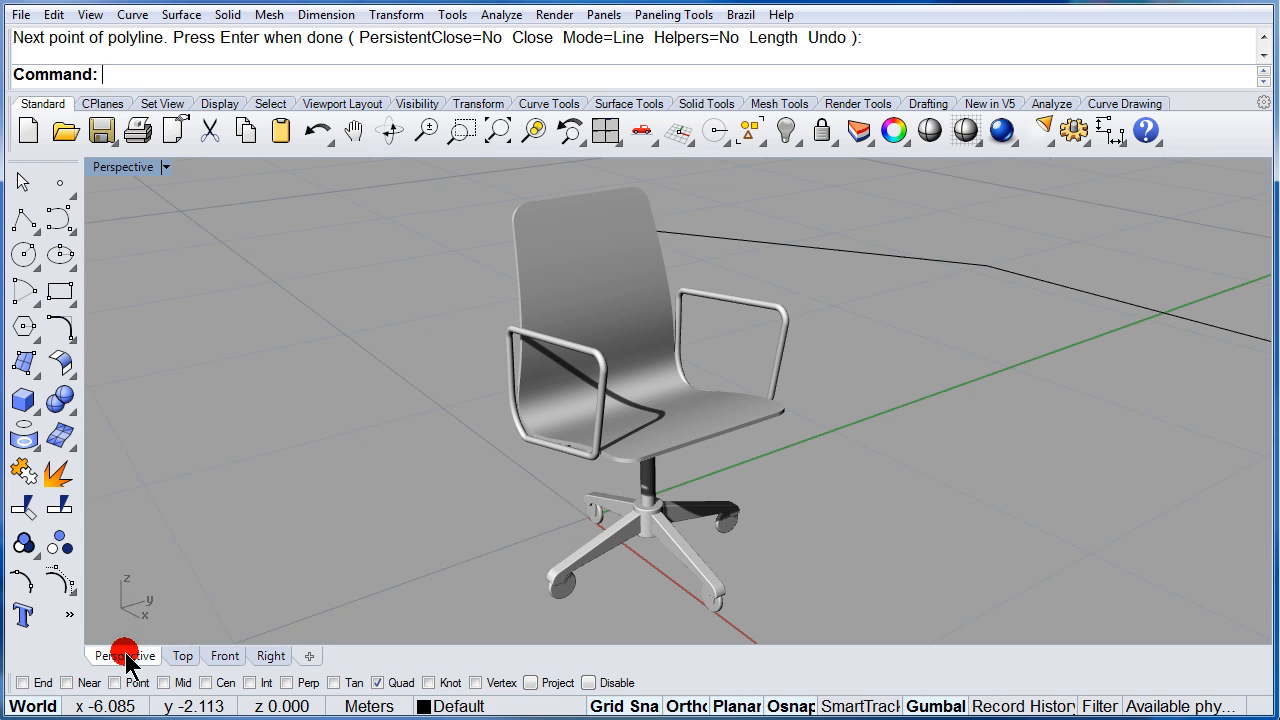